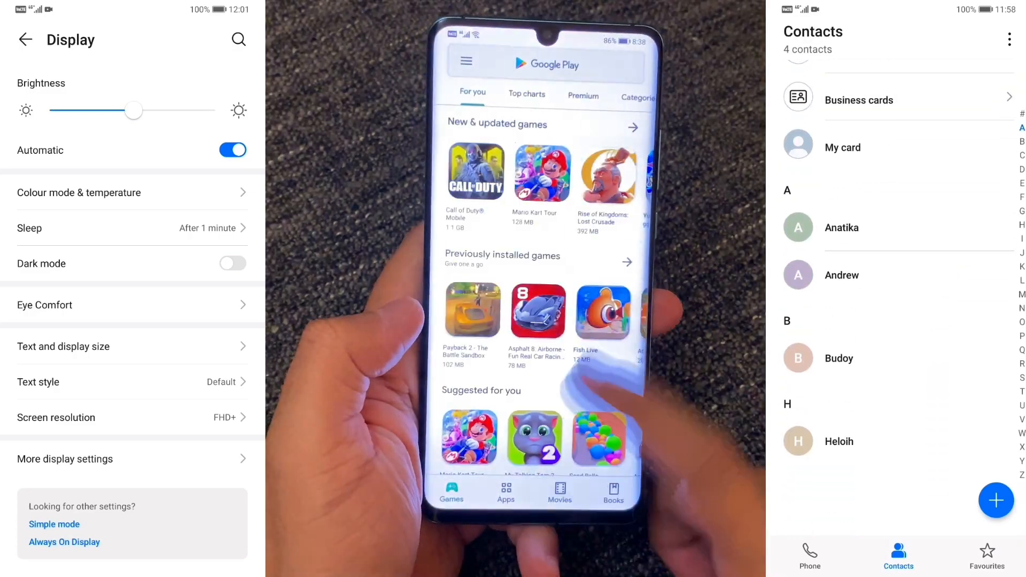
Step: Launch Contacts from the P30 Pro home screen to show the four saved contacts
{"action": "left_click", "coordinate": [841, 274]}
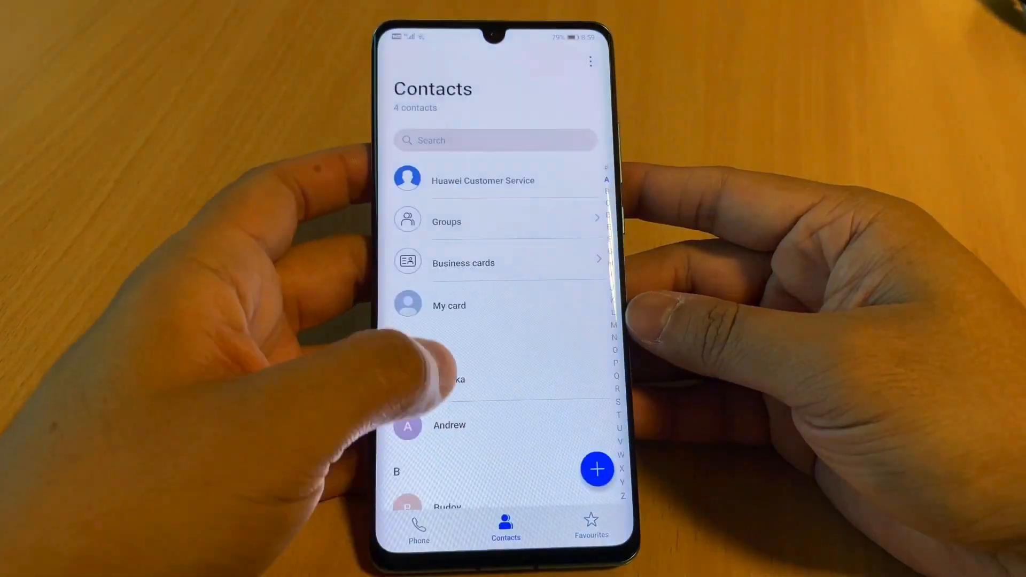
Step: View Andrew's contact card showing his mobile number and default ringtone
{"action": "left_click", "coordinate": [449, 306]}
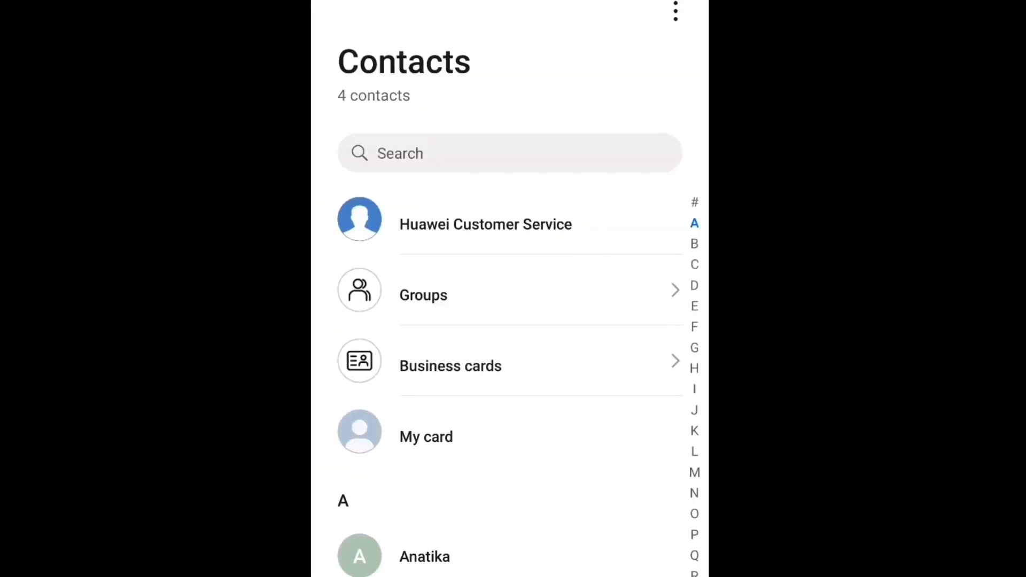
{"action": "left_click", "coordinate": [423, 556]}
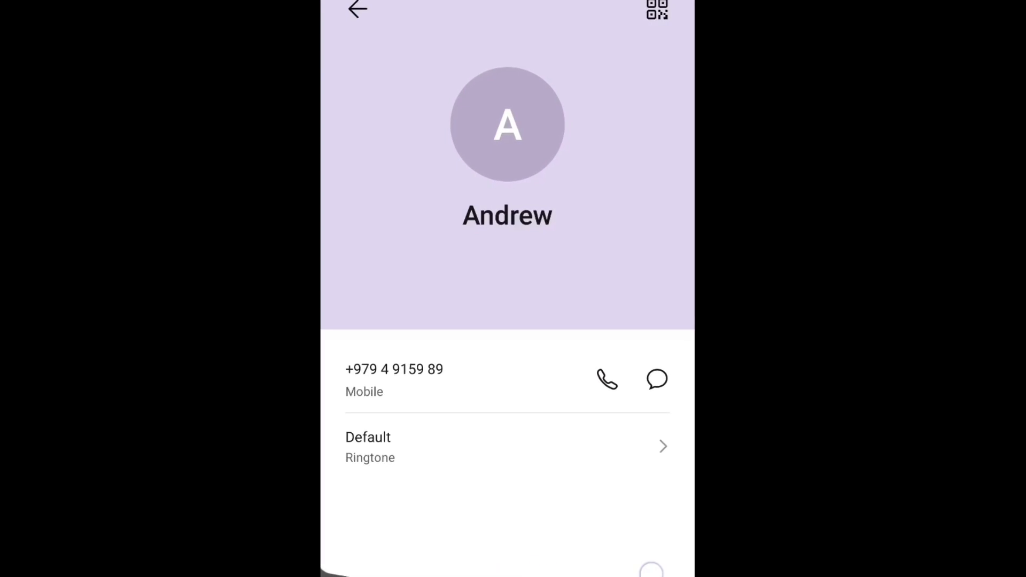
{"action": "left_click", "coordinate": [358, 11]}
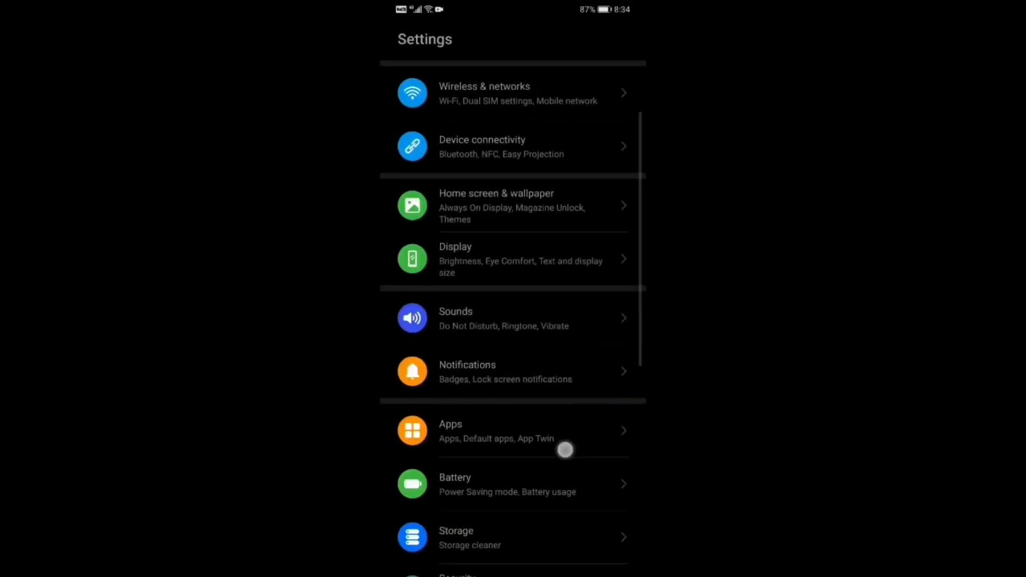
Step: Scroll through the Settings list displayed in dark mode on a black background
{"action": "scroll", "scroll_direction": "down", "scroll_amount": 3}
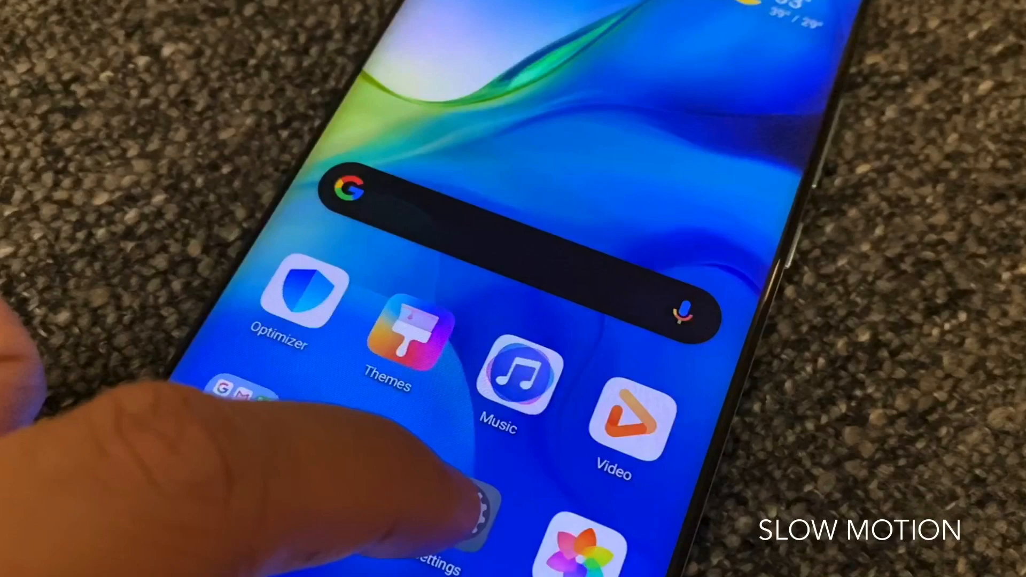
Step: Launch Settings from its home screen icon to show the opening animation
{"action": "left_click", "coordinate": [432, 524]}
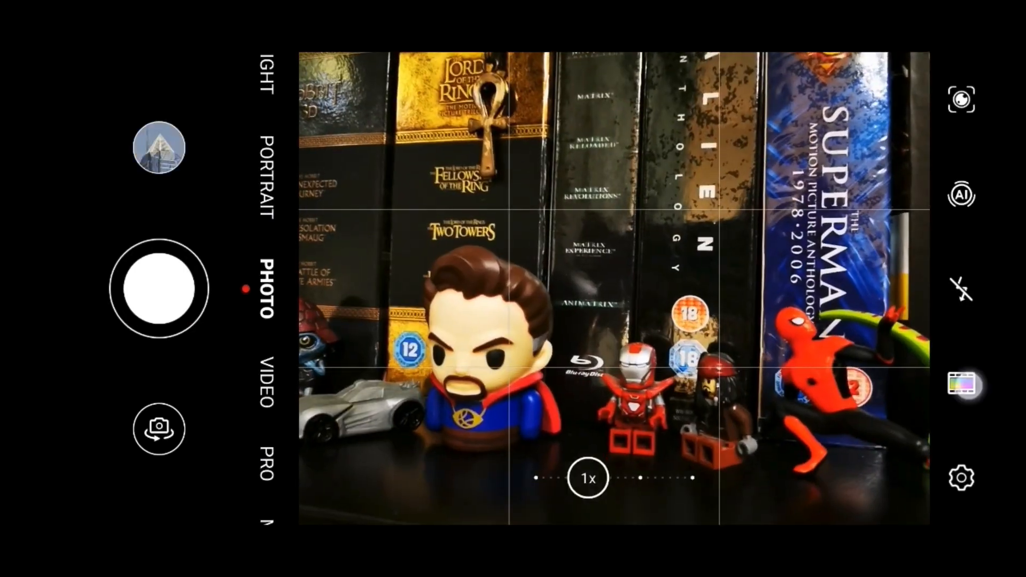
Step: Take a Photo-mode shot of the toy figurines in front of the movie box sets
{"action": "left_click", "coordinate": [962, 386]}
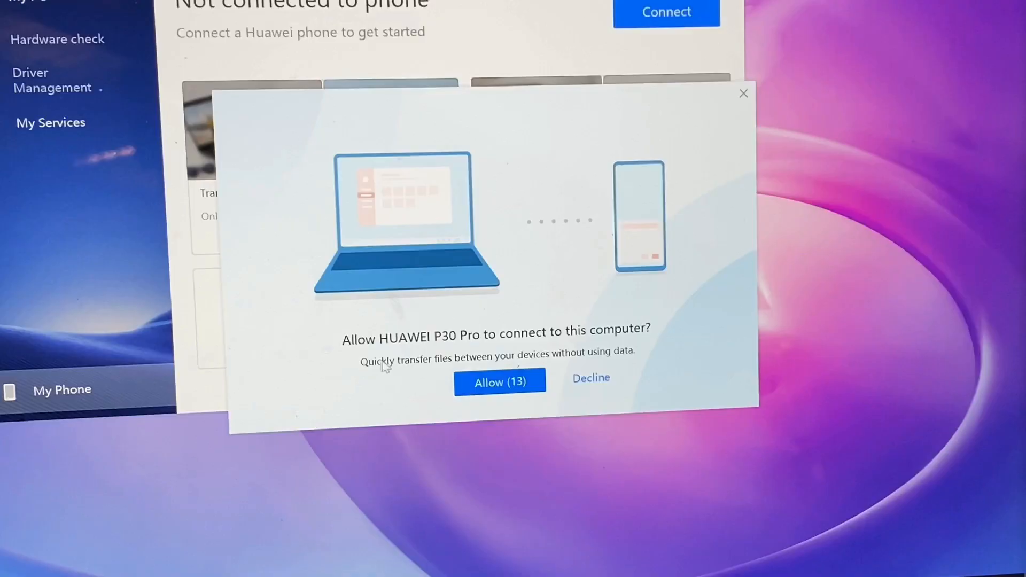
Step: Allow the HUAWEI P30 Pro to connect to the laptop in PC Manager
{"action": "left_click", "coordinate": [499, 381]}
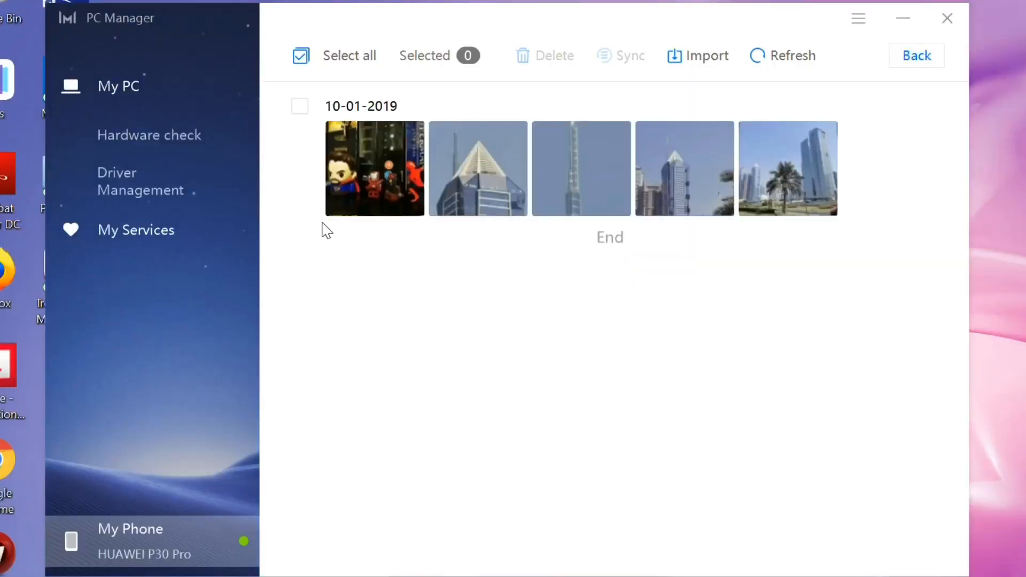
{"action": "mouse_move", "coordinate": [393, 168]}
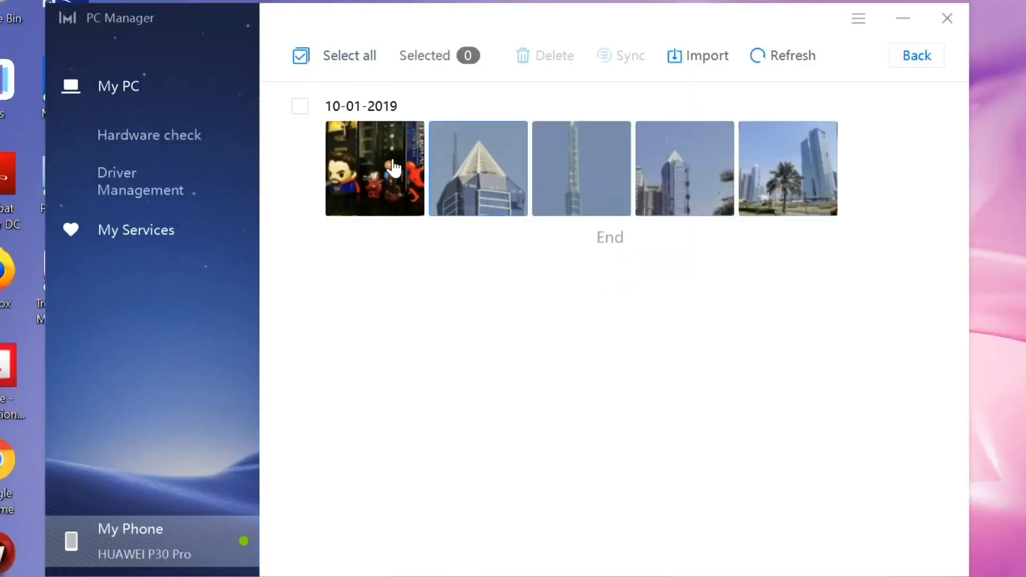